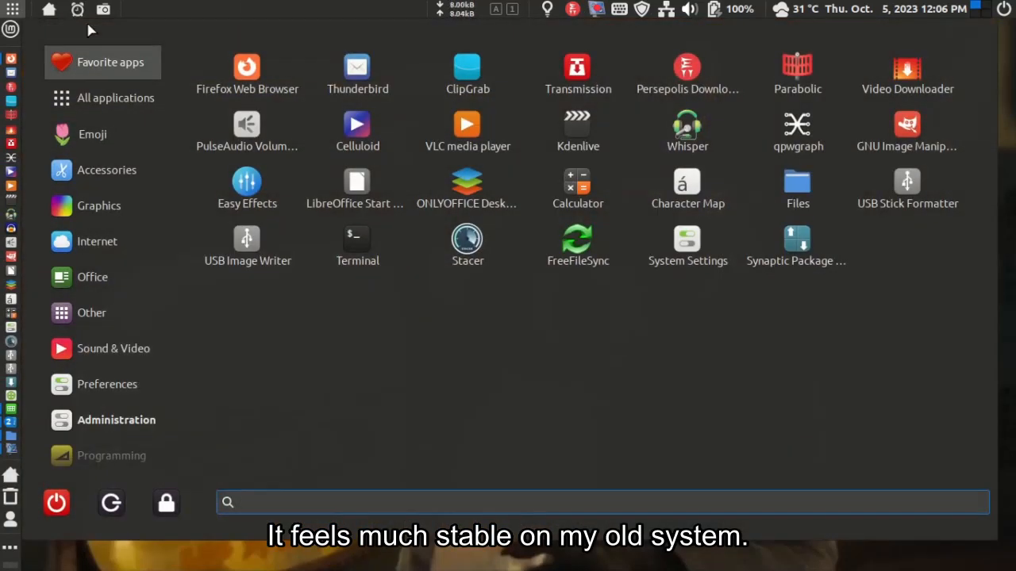
pyautogui.moveTo(357, 130)
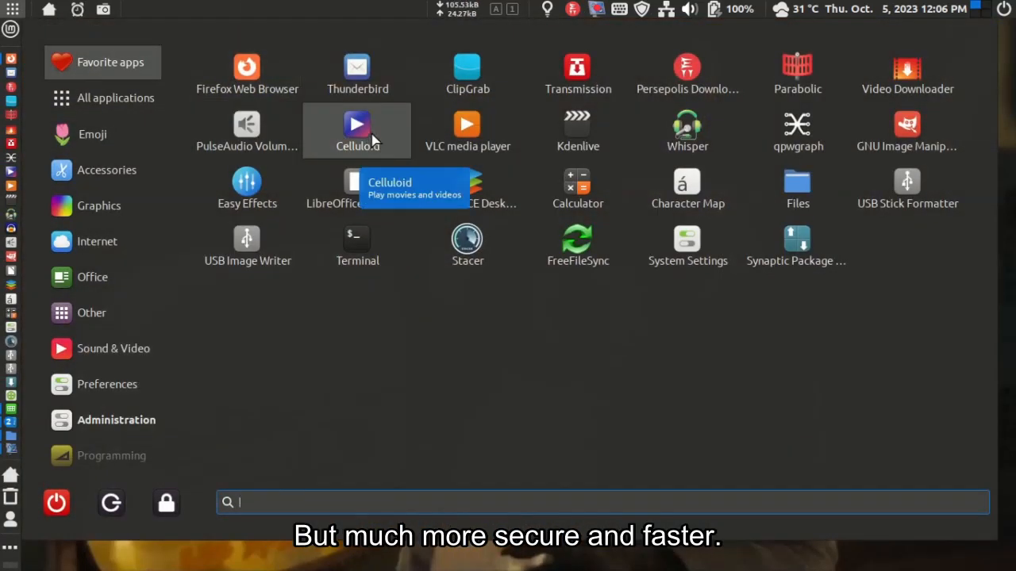
# - Browse the app menu categories All applications, Accessories, Graphics, Office and Sound & Video, then close it
pyautogui.click(114, 99)
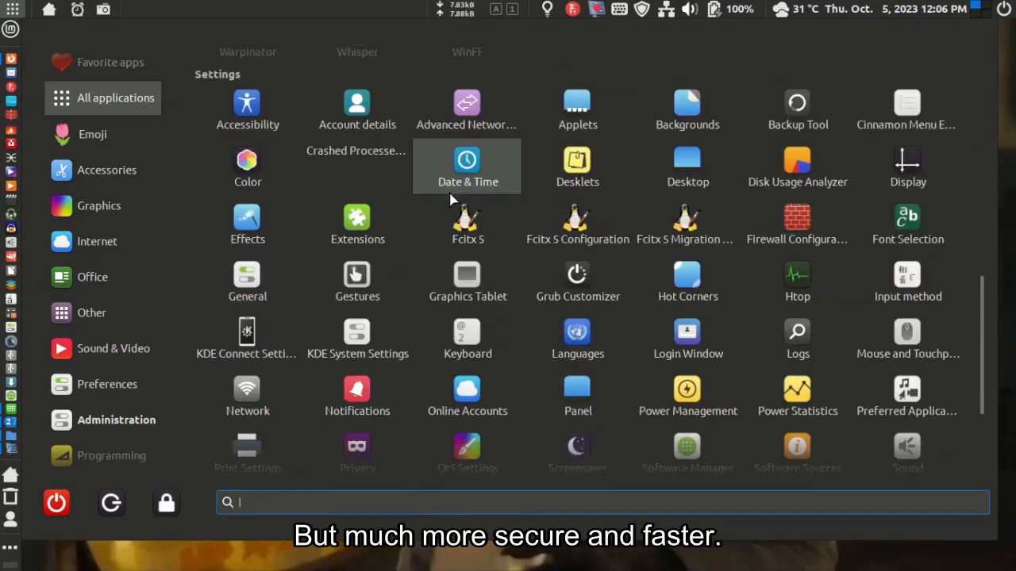
pyautogui.click(106, 170)
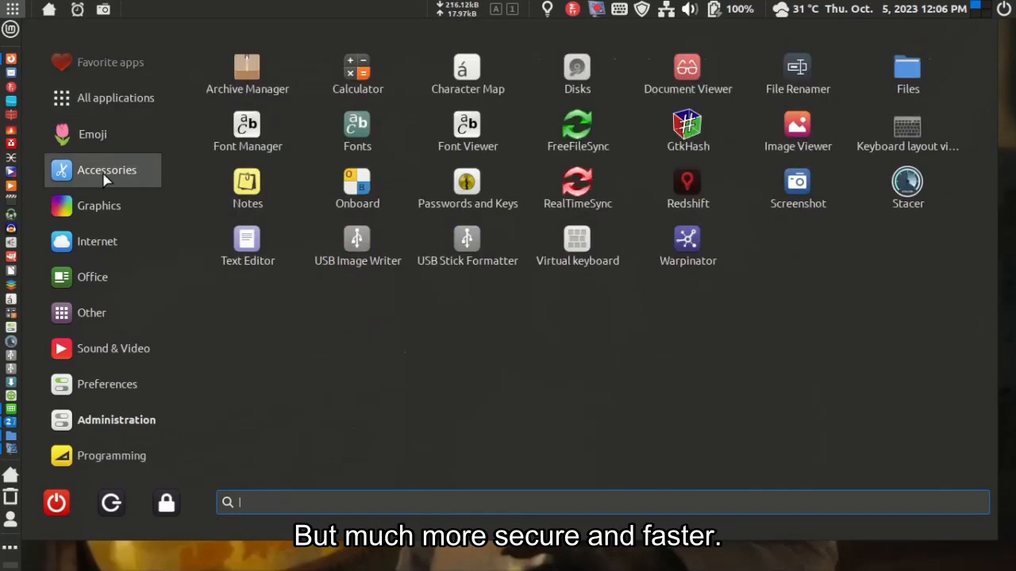
pyautogui.click(99, 207)
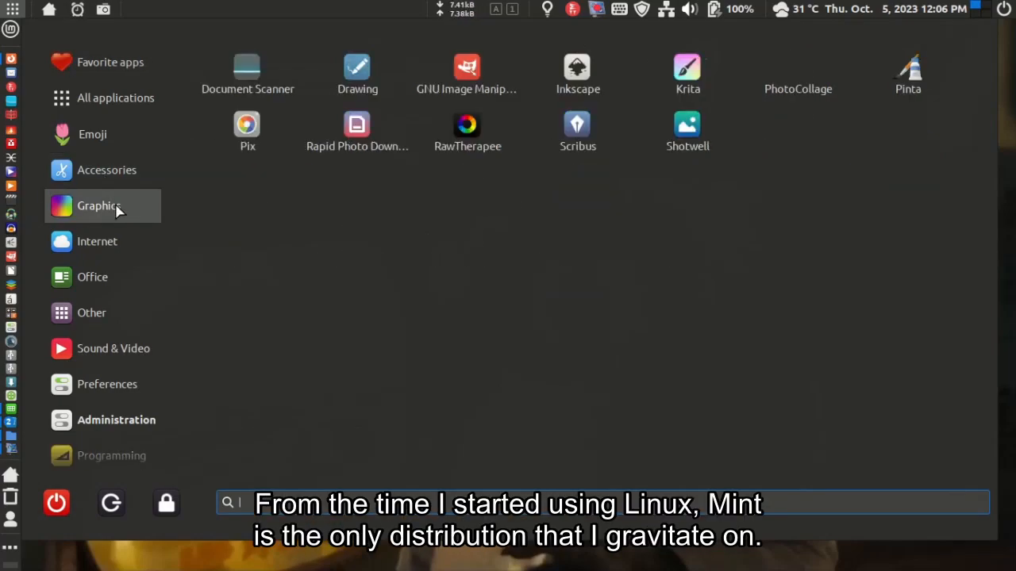
pyautogui.click(92, 276)
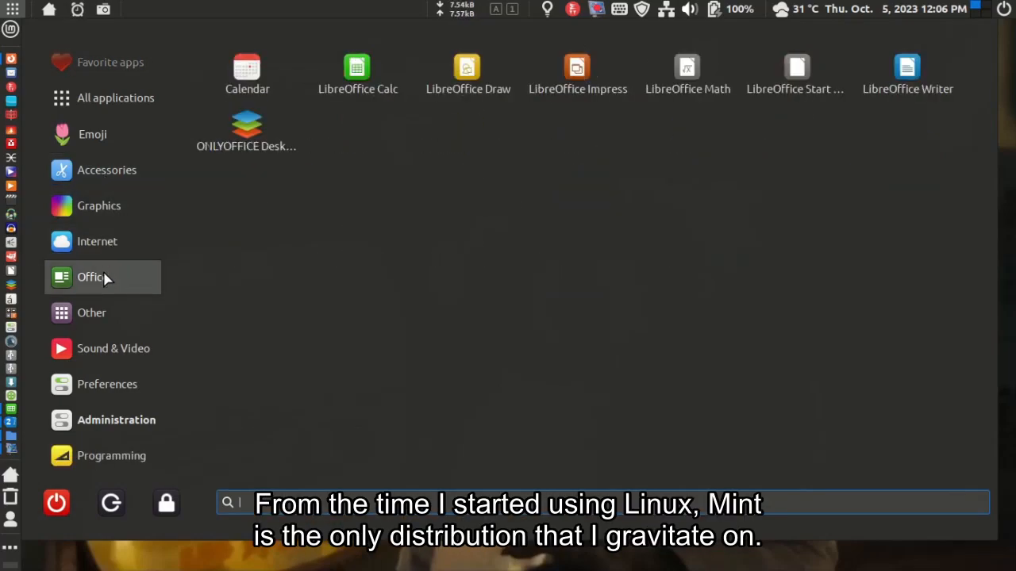
pyautogui.click(115, 349)
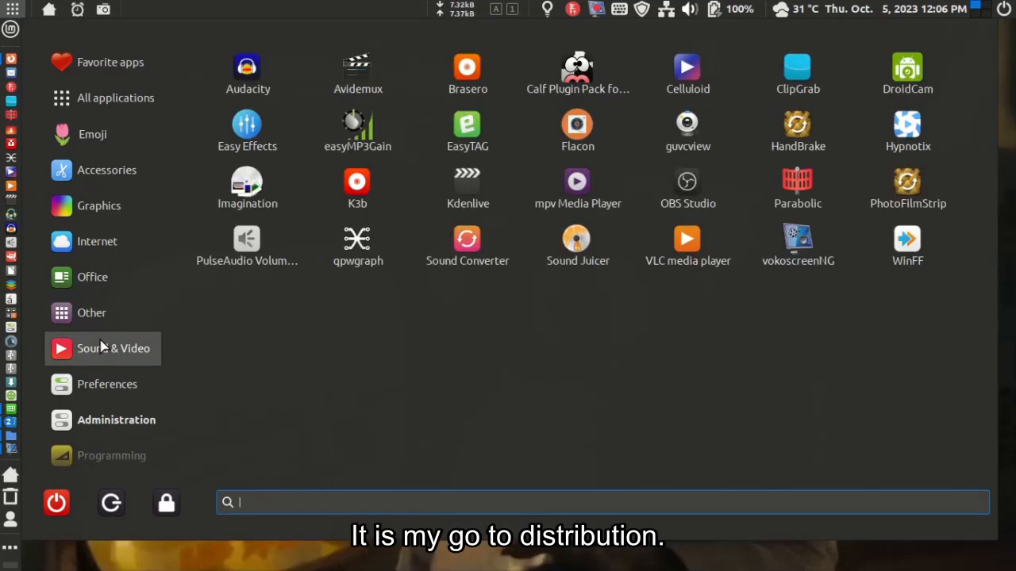
pyautogui.click(115, 419)
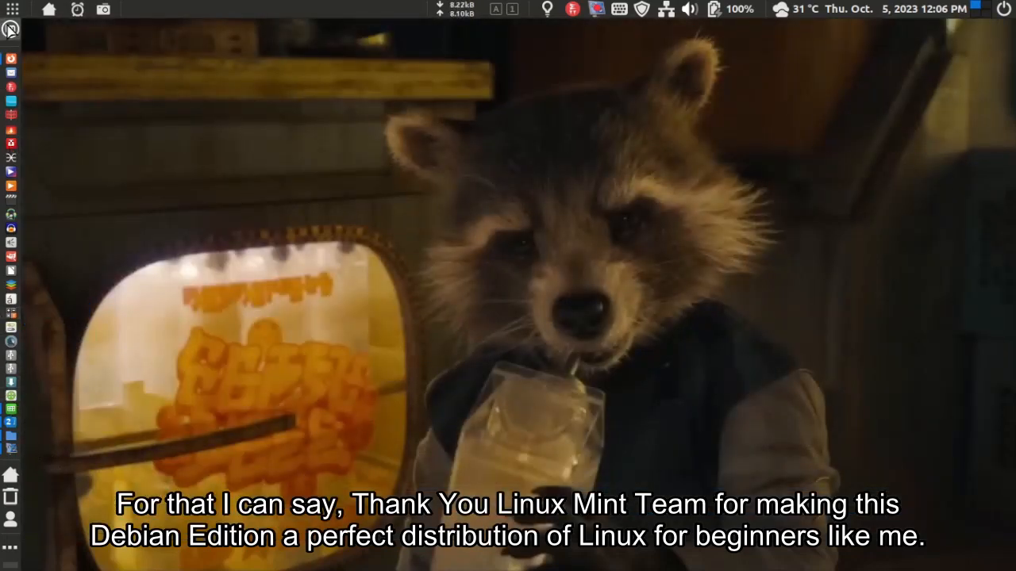
# - Show the Graphics category in the classic Mint menu applet from the panel
pyautogui.click(11, 28)
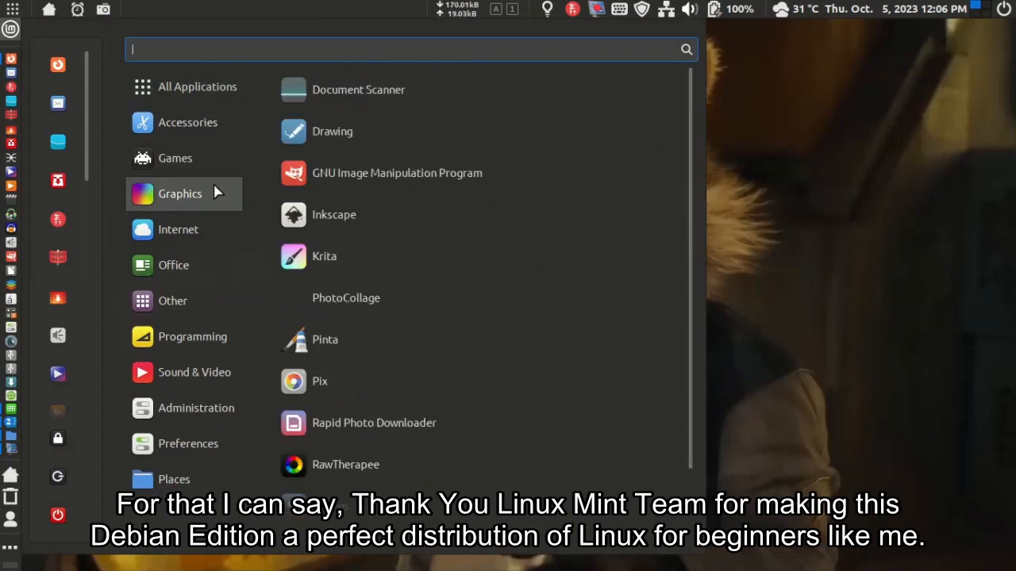
pyautogui.click(171, 300)
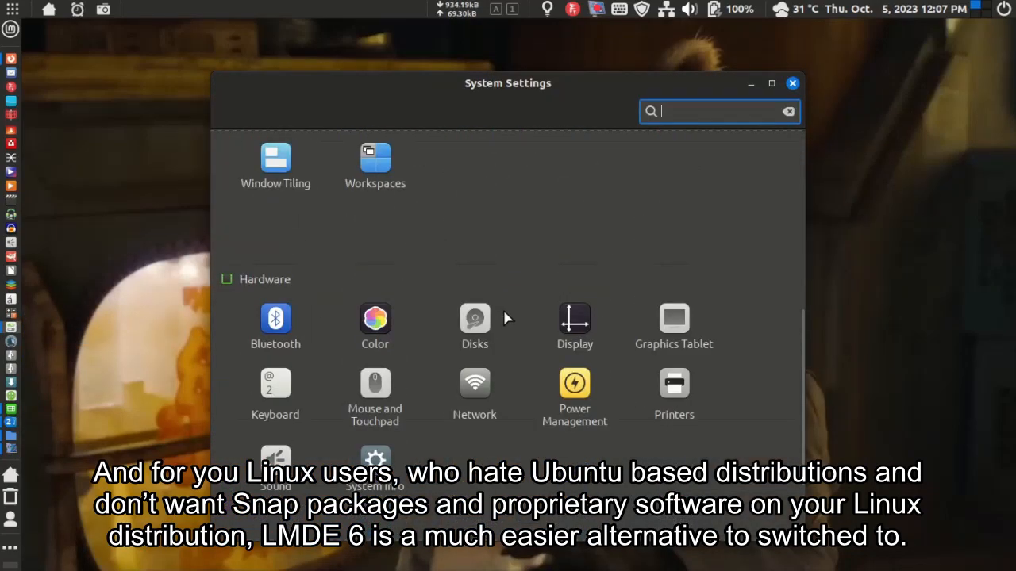
# - View the About page showing LMDE 6 Faye with Cinnamon 5.8.4, then close System Settings
pyautogui.click(374, 468)
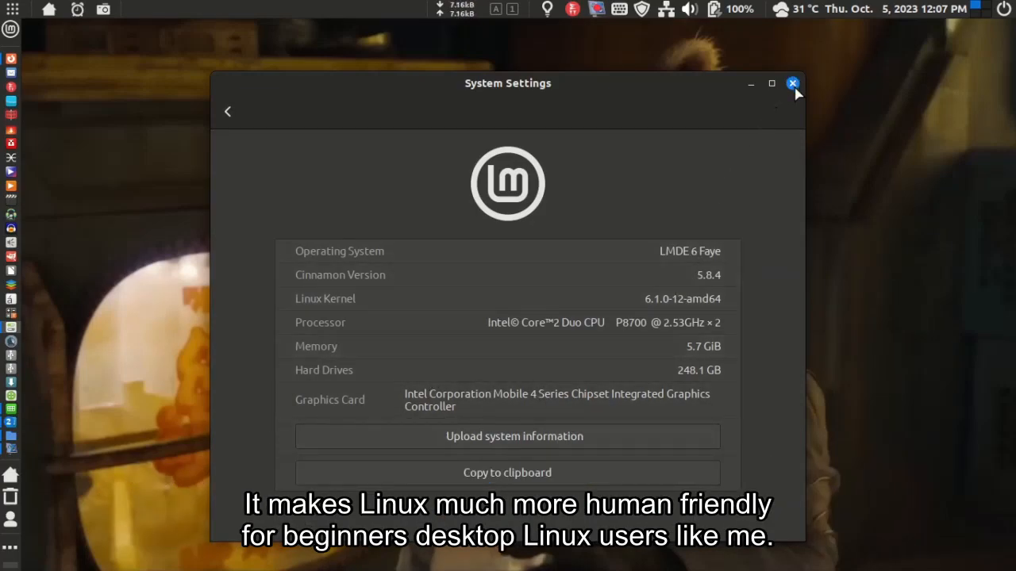
pyautogui.click(791, 82)
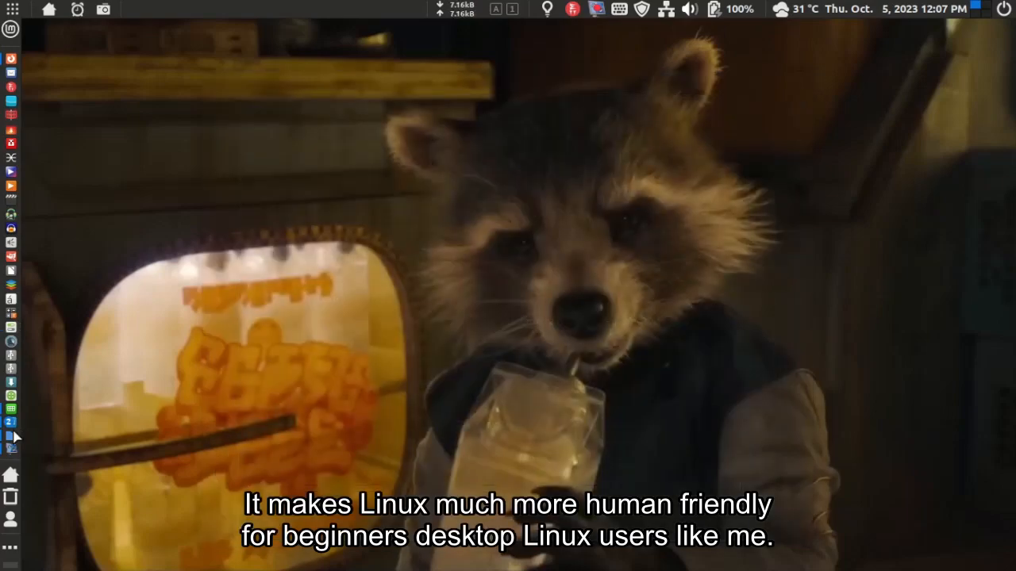